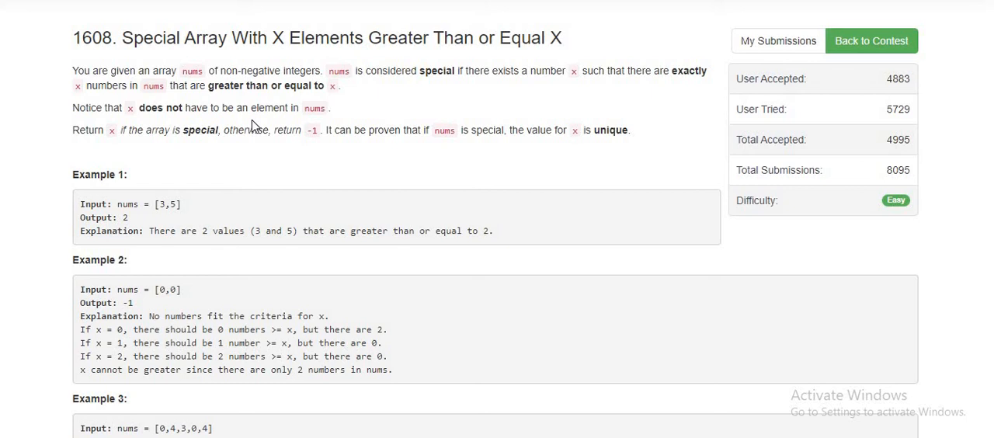
mouse_move(193, 69)
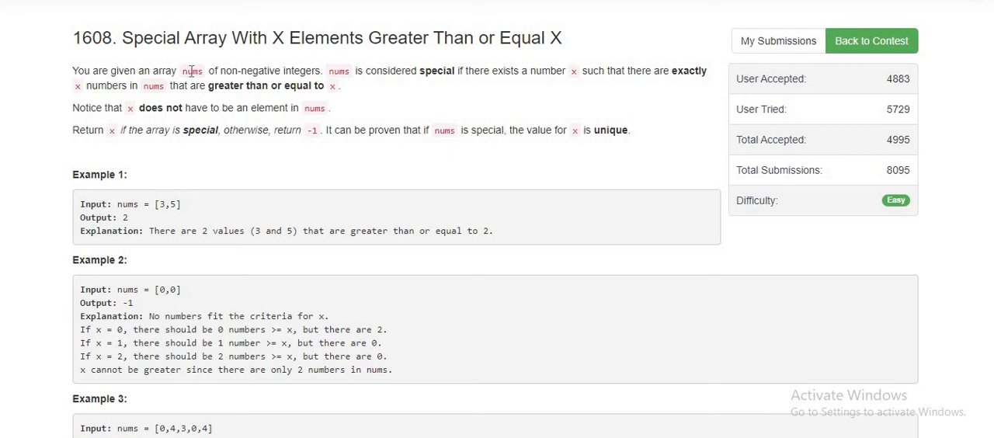
mouse_move(201, 74)
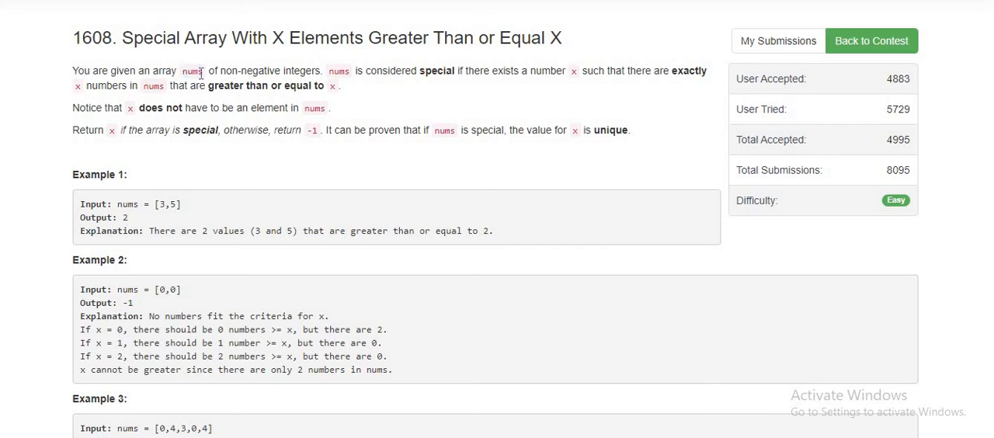
Step: Review the problem statement, highlighting 'greater than or equal to x' and the example input [3,5]
double_click(196, 71)
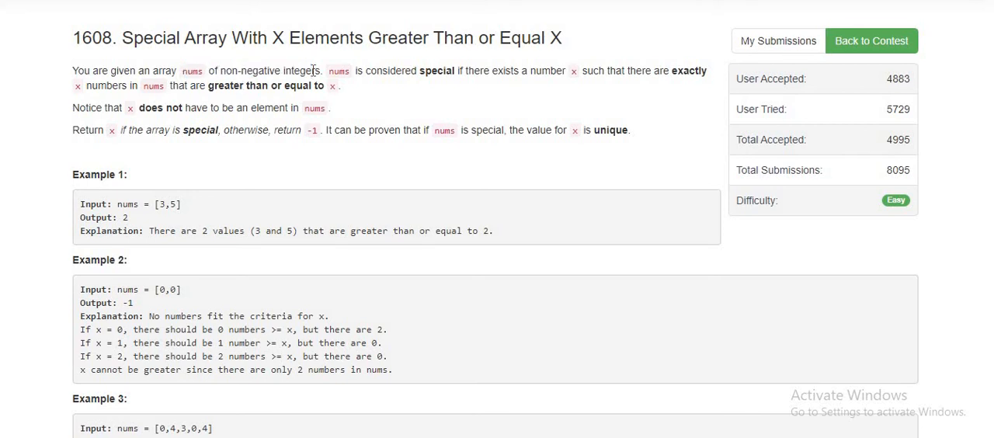
mouse_move(513, 84)
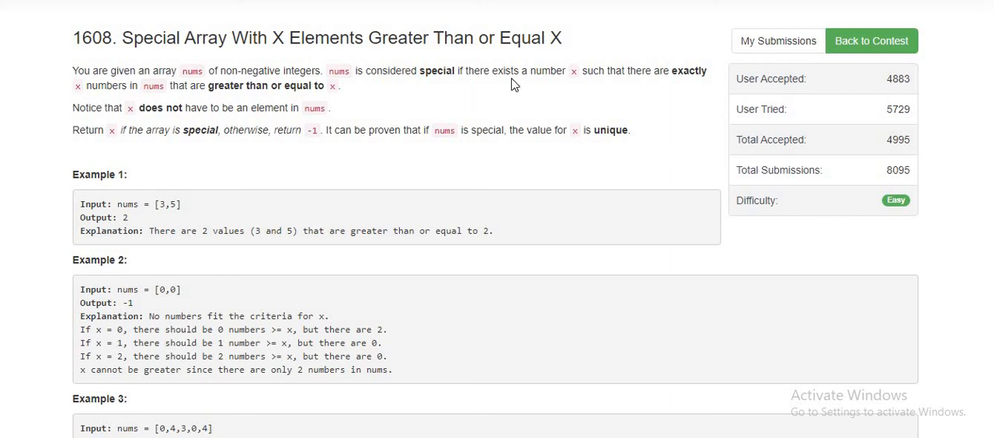
double_click(549, 72)
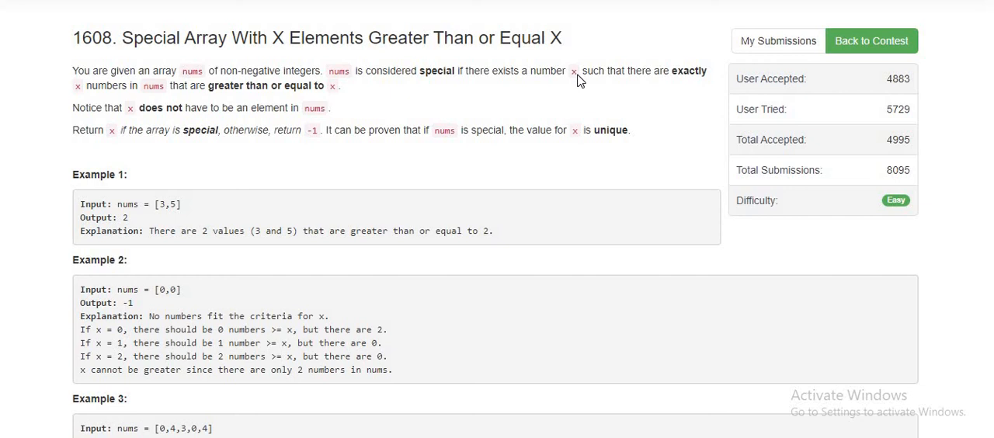
mouse_move(236, 85)
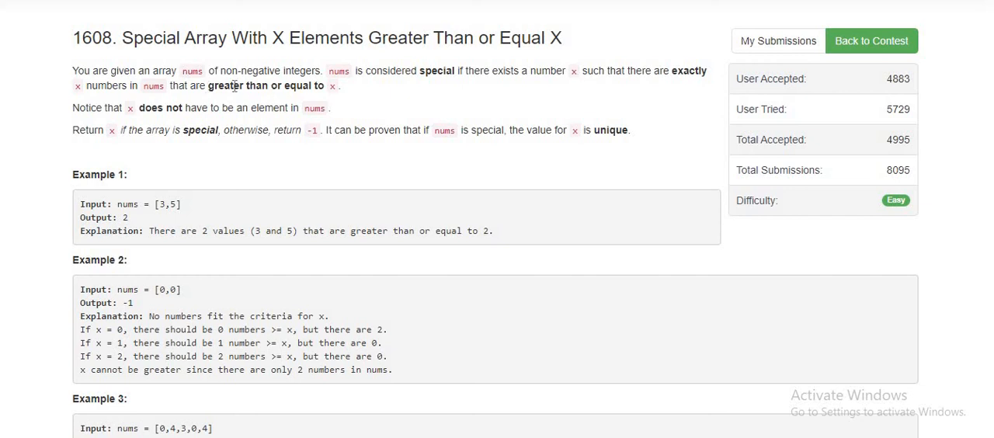
drag(208, 85, 336, 85)
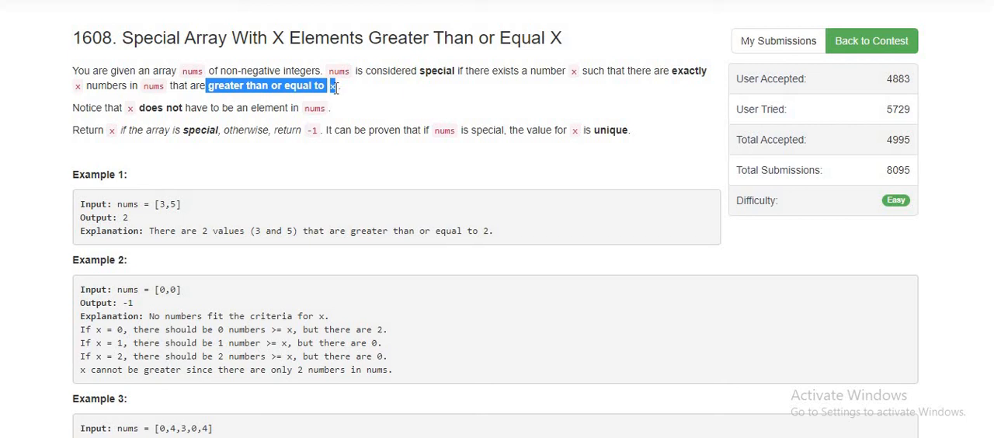
click(335, 87)
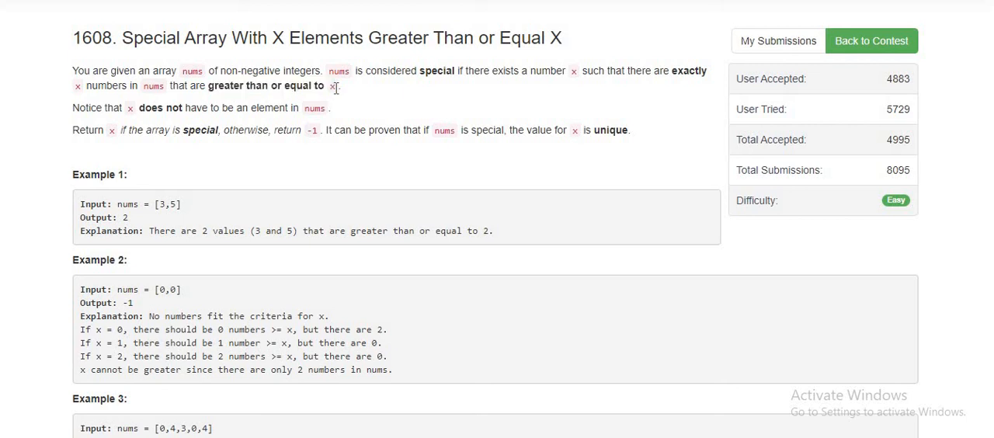
mouse_move(405, 96)
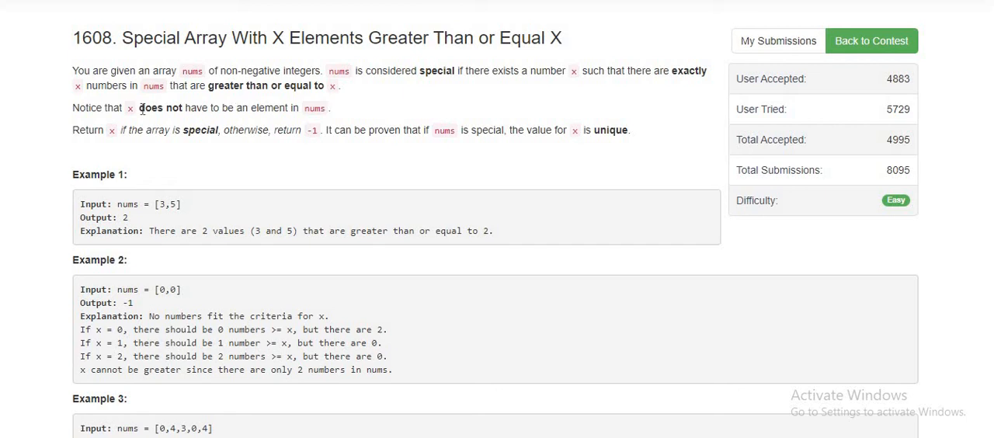
mouse_move(138, 230)
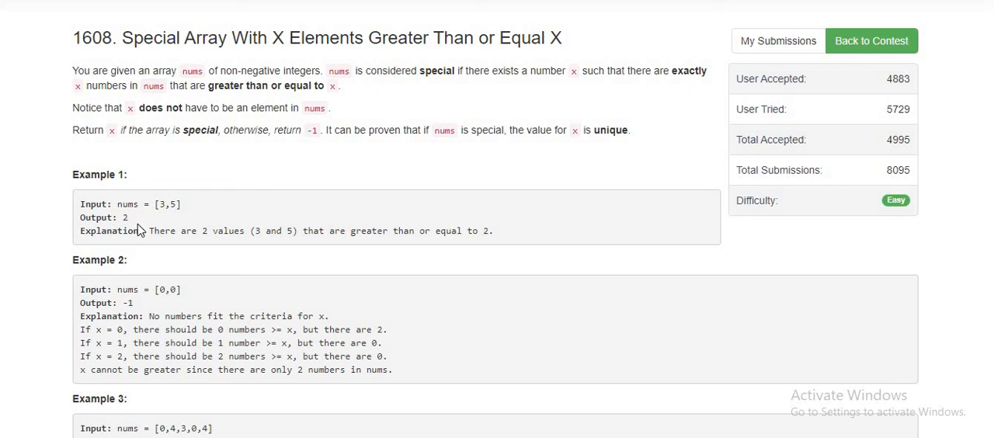
double_click(127, 205)
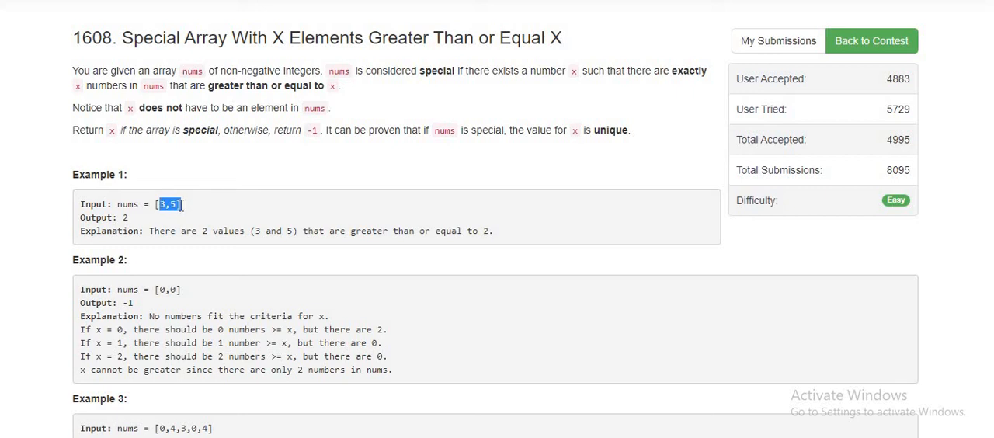
click(158, 217)
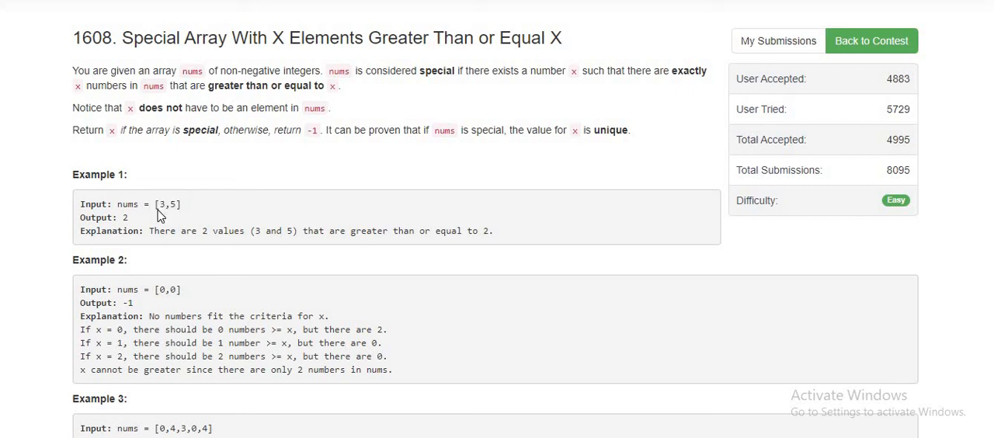
mouse_move(166, 208)
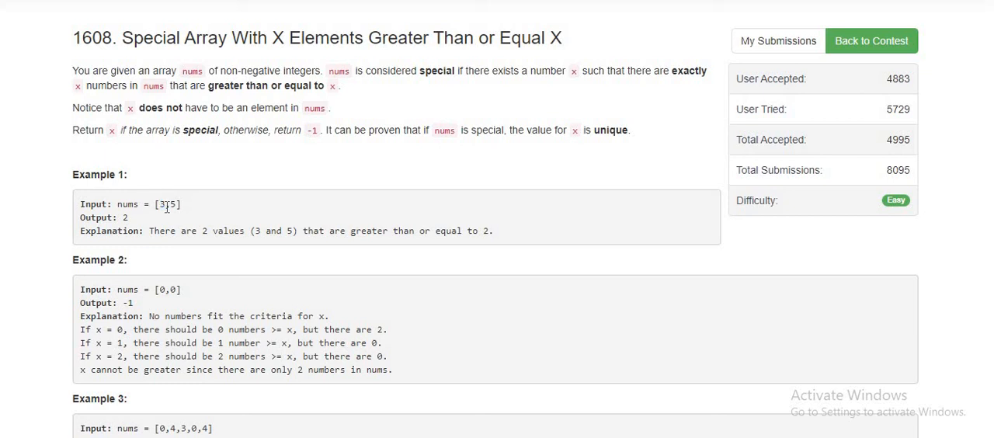
double_click(175, 205)
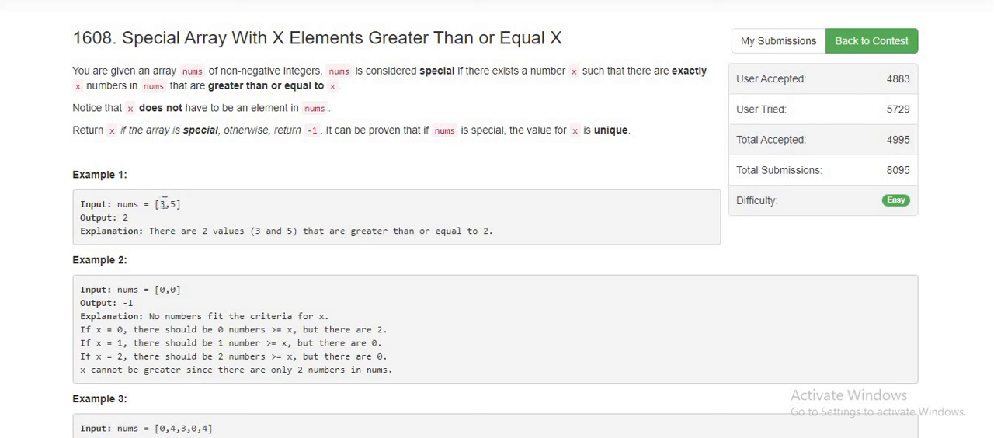
double_click(161, 203)
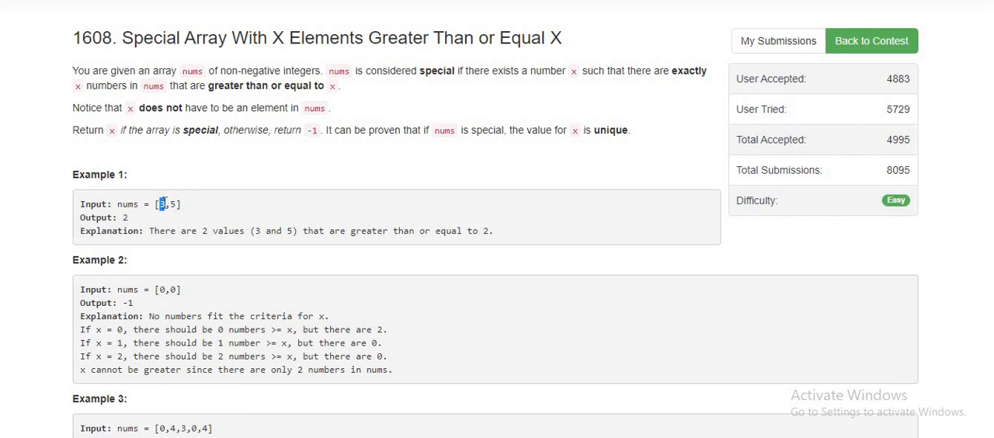
mouse_move(272, 137)
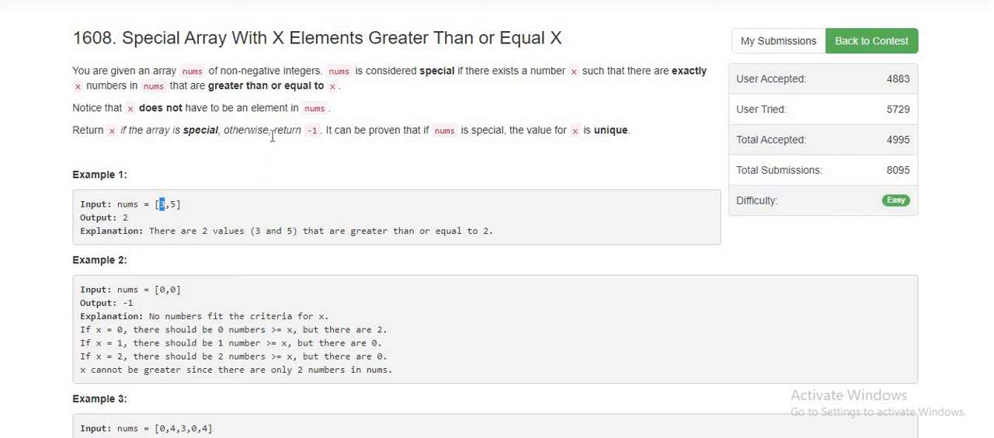
Step: Highlight the note that x need not be in nums and the example [3,5], then scroll to the editor
double_click(288, 130)
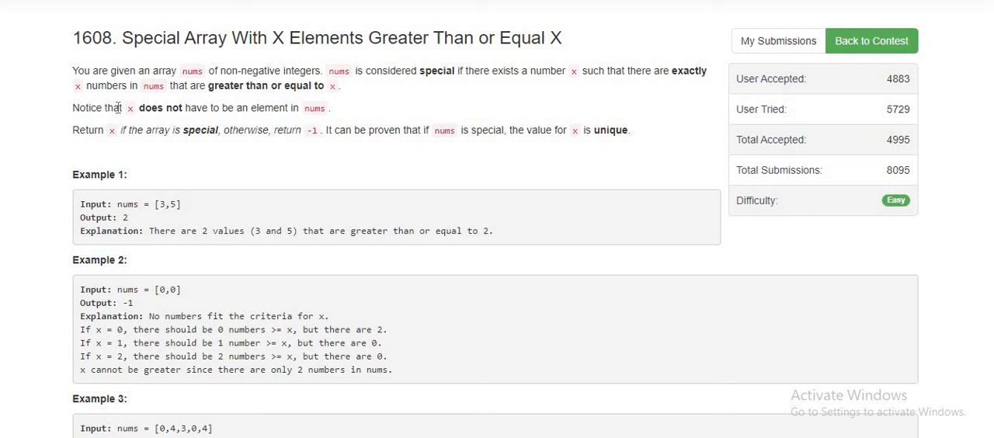
drag(73, 108, 326, 109)
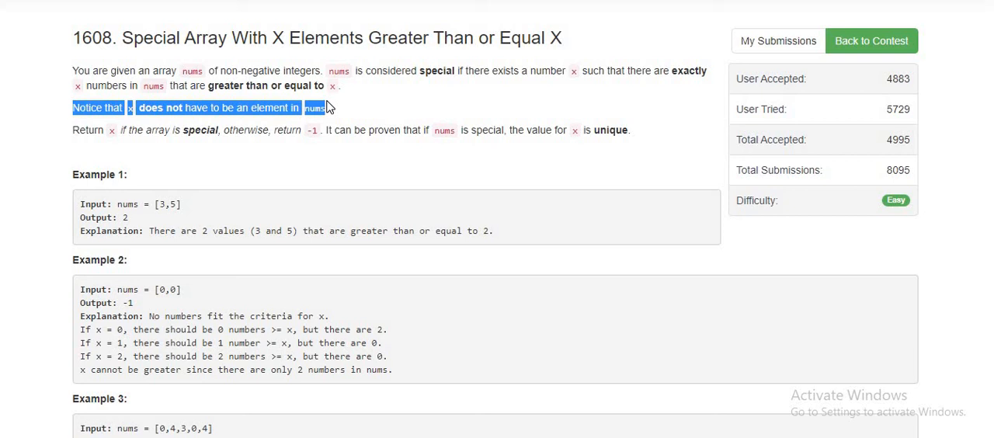
click(267, 205)
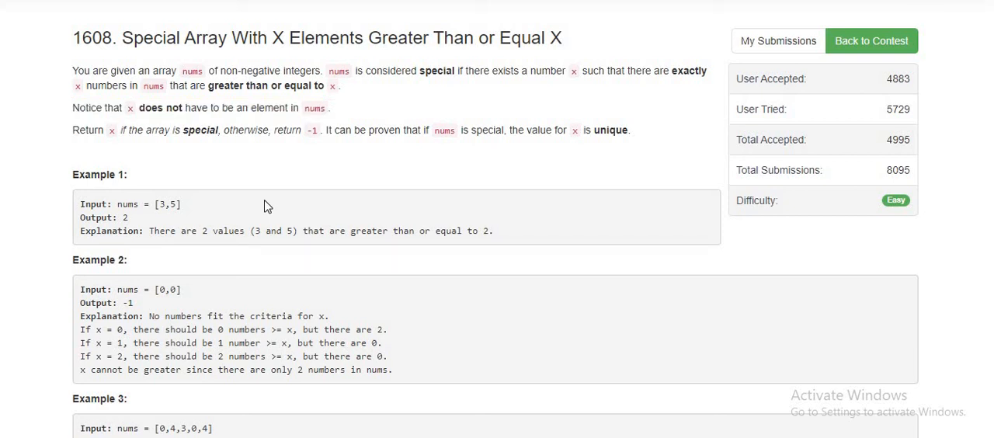
mouse_move(161, 217)
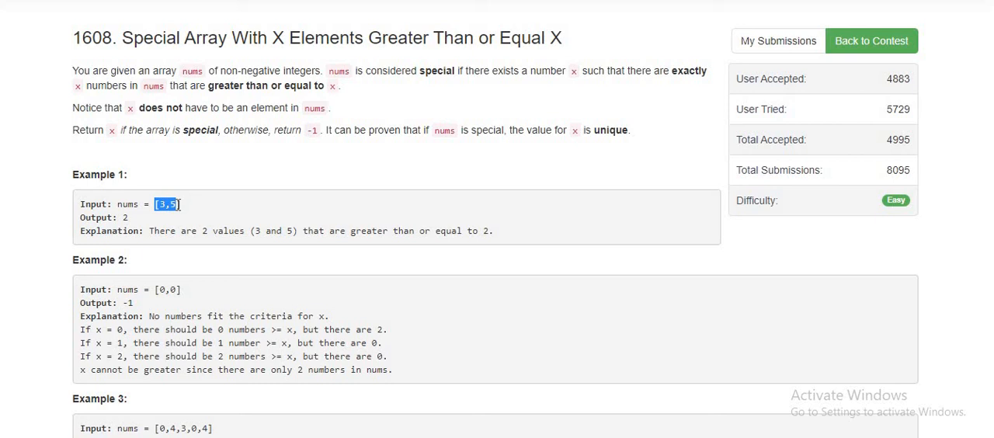
click(177, 205)
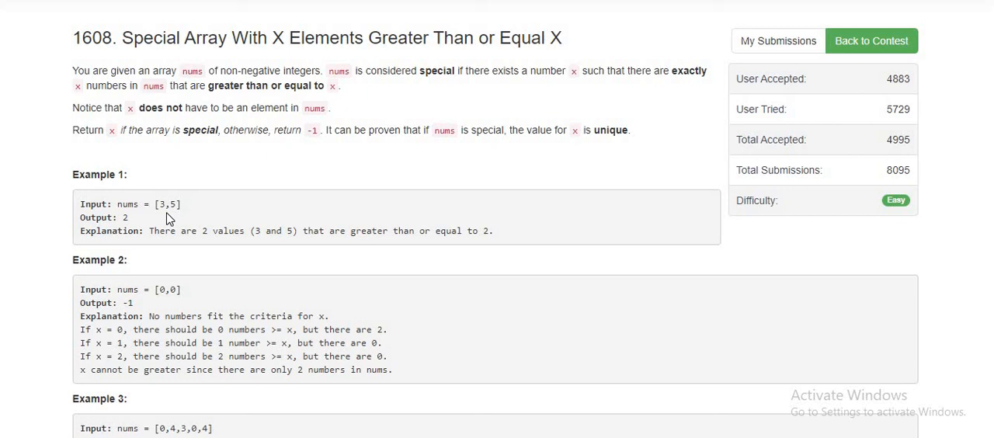
double_click(168, 205)
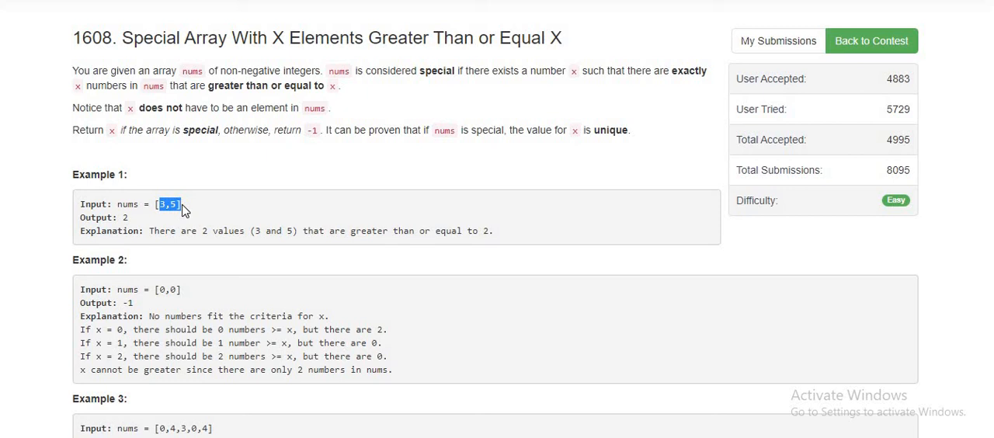
mouse_move(497, 193)
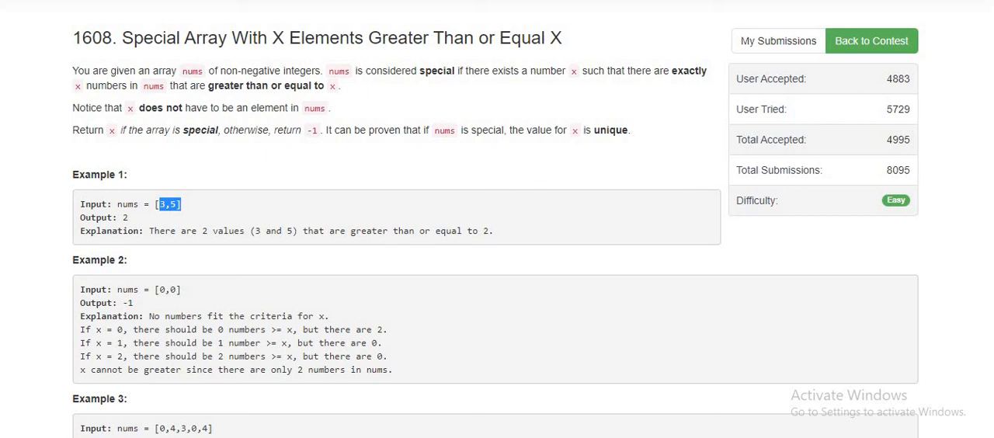
scroll(down, 3)
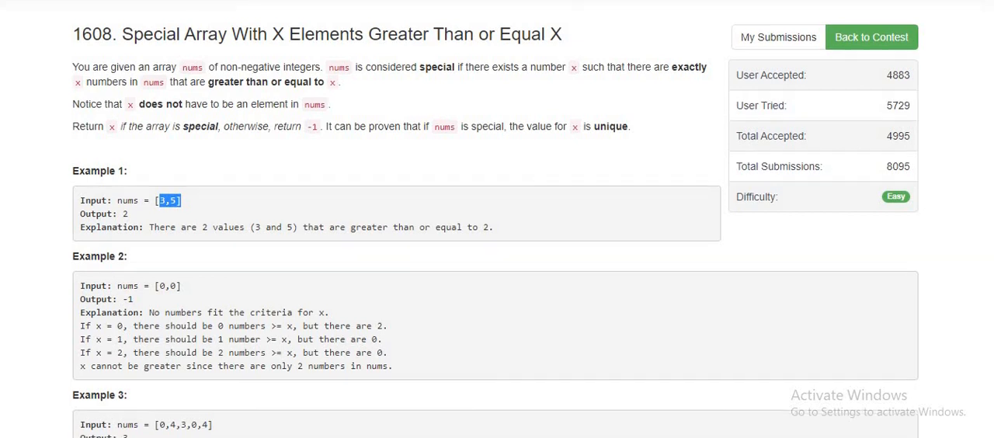
scroll(down, 3)
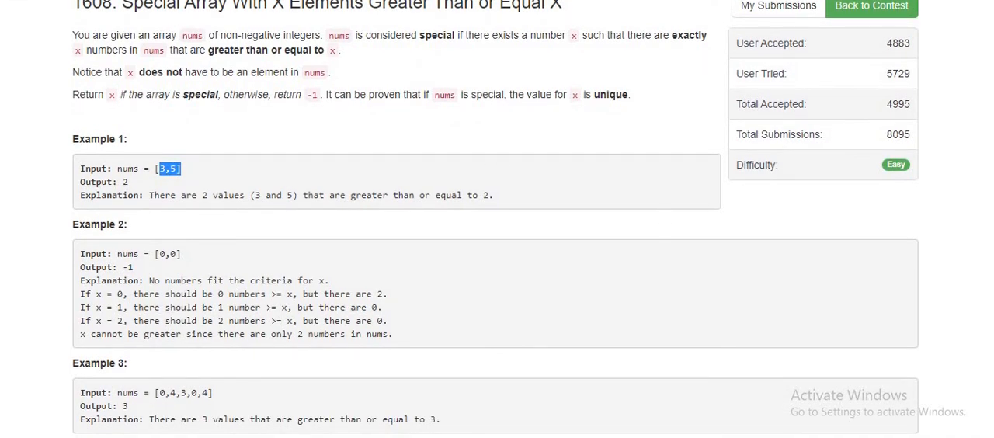
scroll(down, 3)
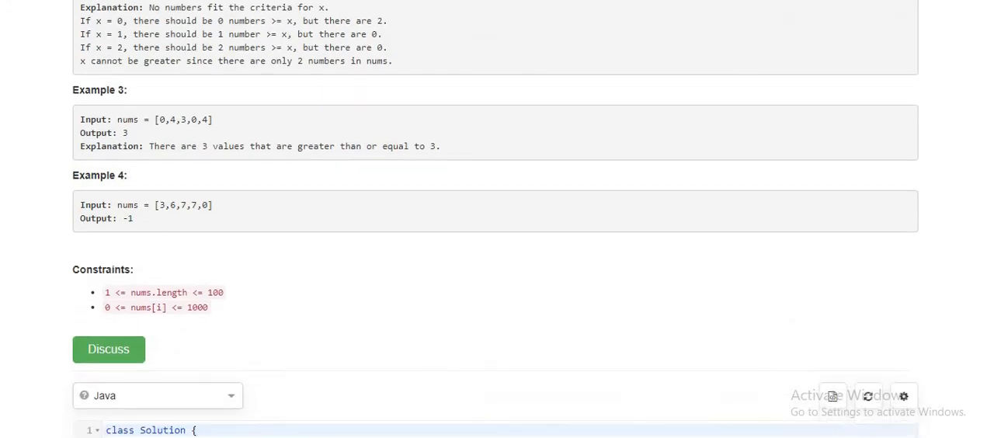
scroll(down, 3)
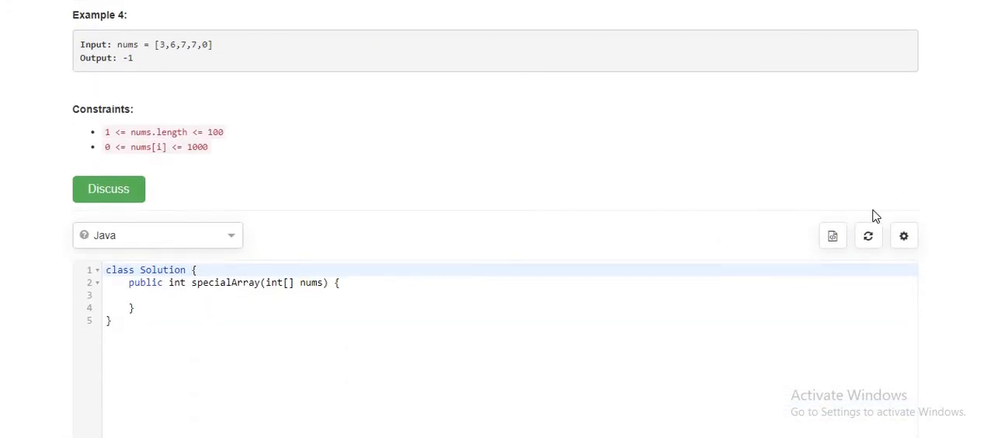
mouse_move(833, 236)
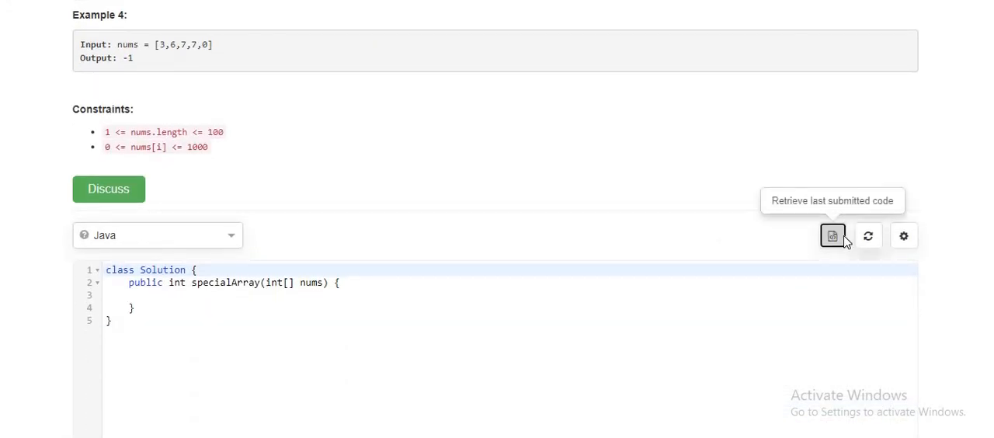
Step: Retrieve the last submitted specialArray code and confirm replacing the Java template with it
click(832, 236)
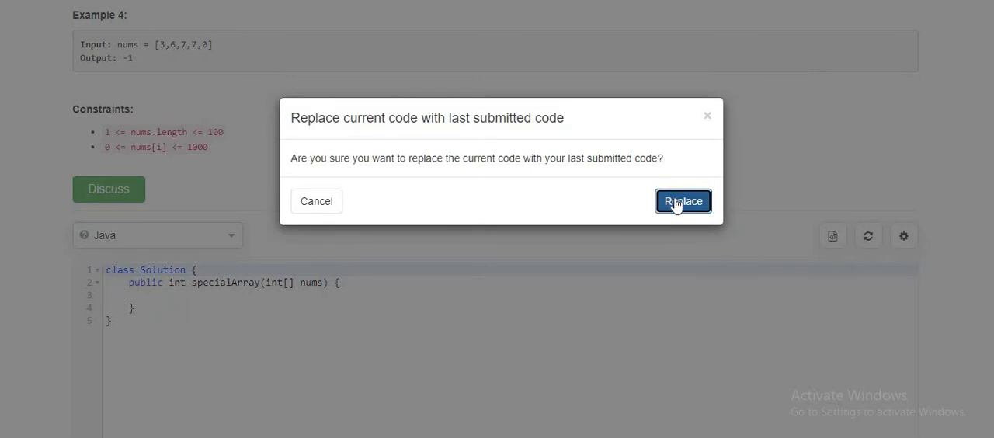
click(683, 202)
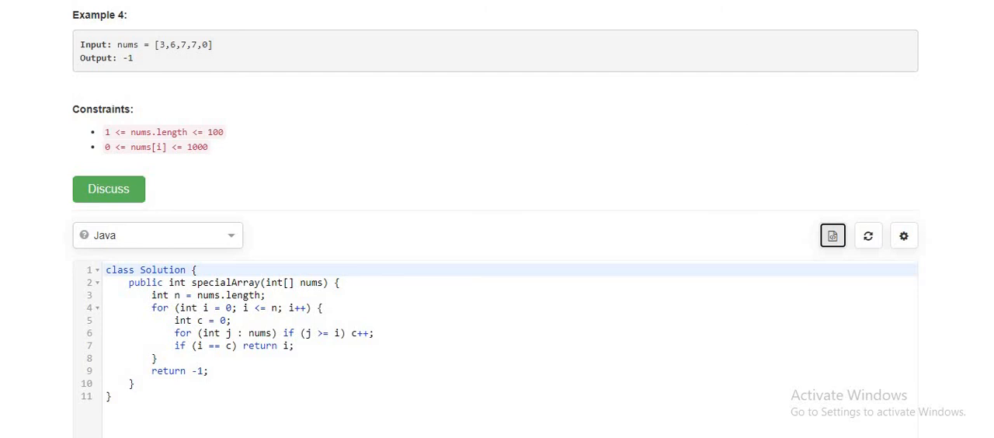
mouse_move(833, 236)
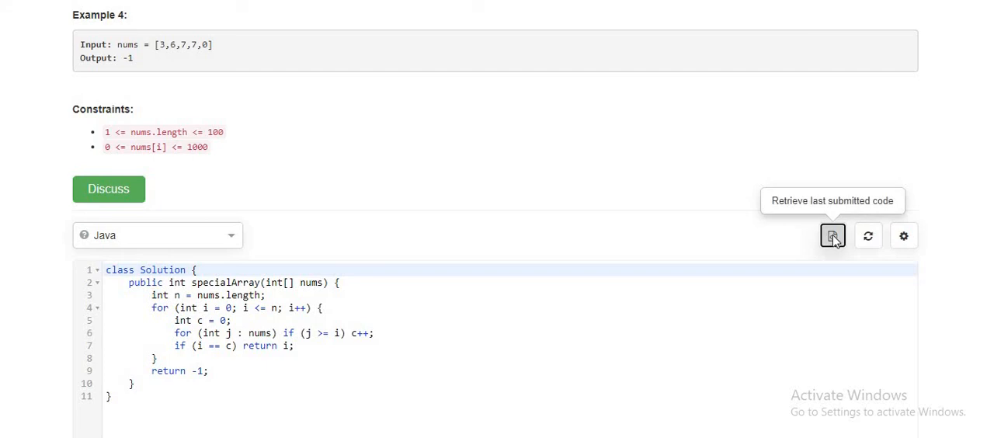
click(832, 236)
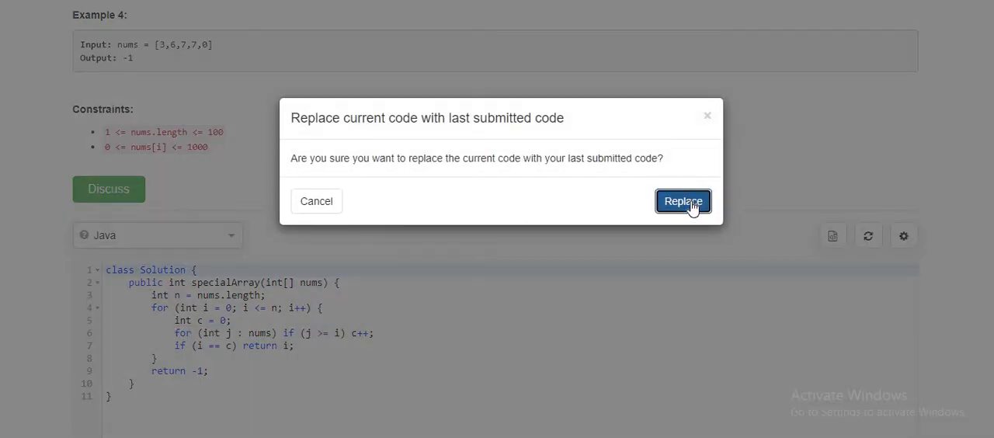
click(684, 202)
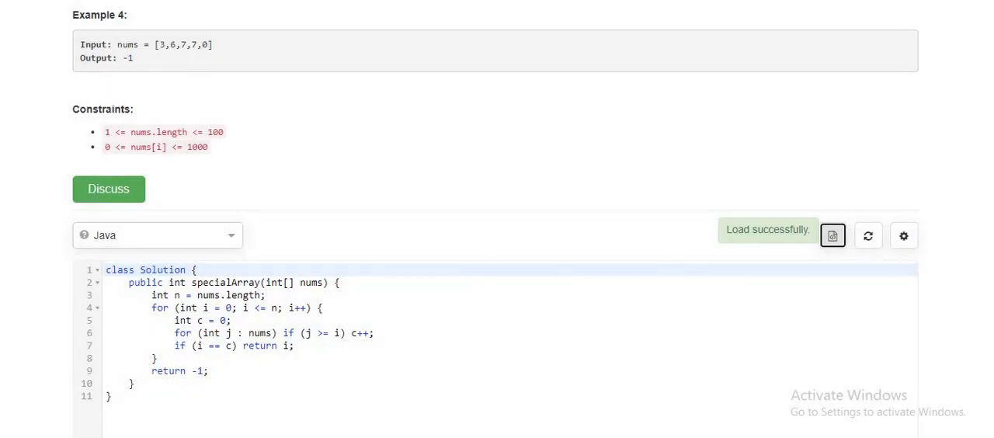
scroll(down, 3)
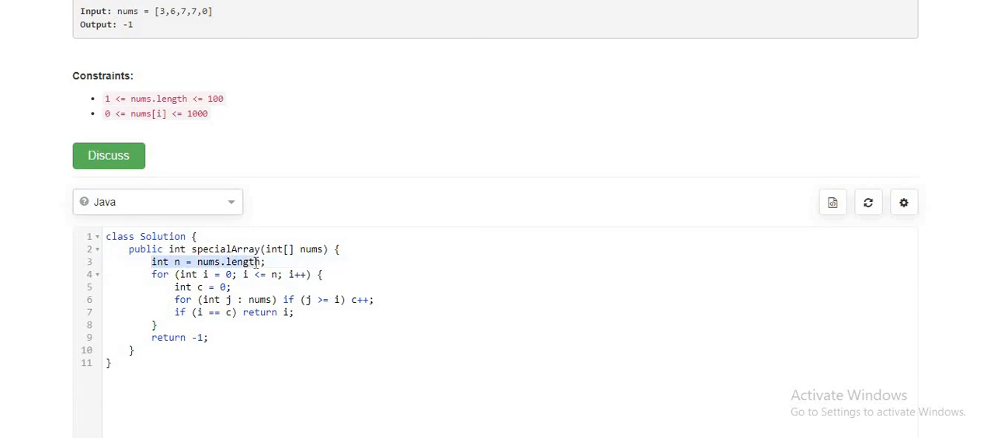
click(256, 261)
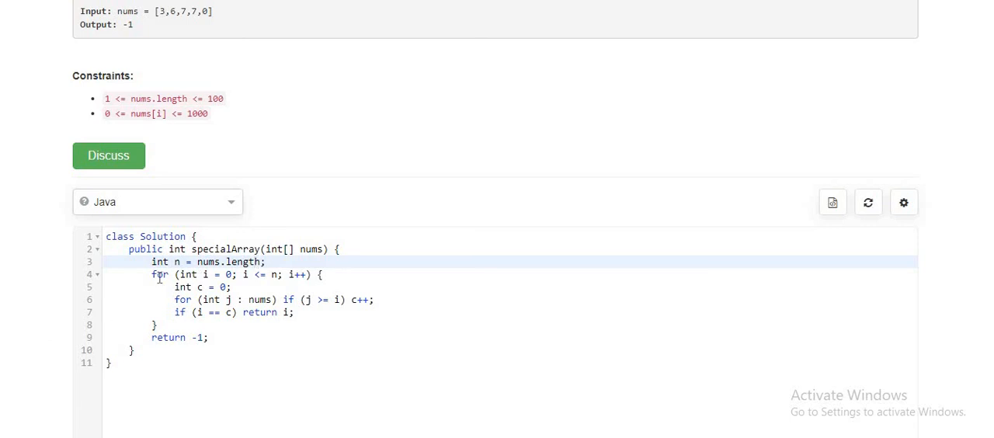
drag(152, 273, 311, 274)
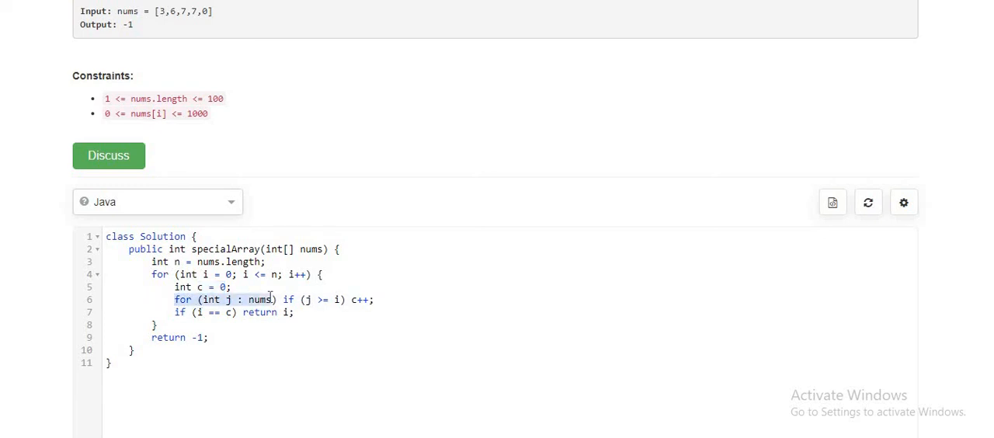
mouse_move(304, 300)
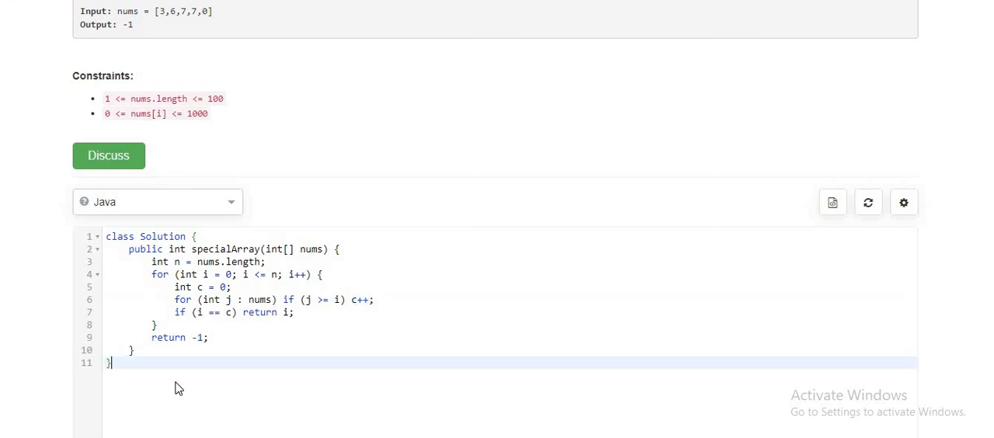
Step: Write trace notes '[3, 5] n = 2' with 'i = 0 c = 2', 'i = 1 c = 2', 'i = 2 c = 2' below the class
text([3])
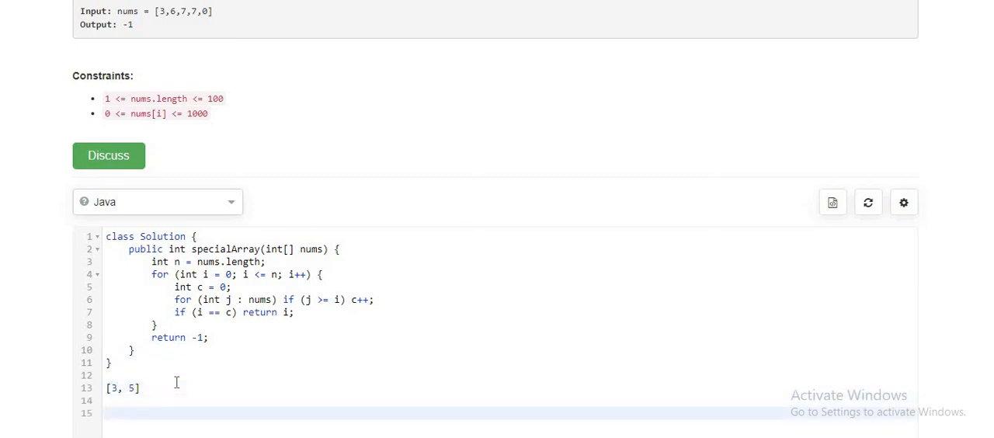
text(i = 0)
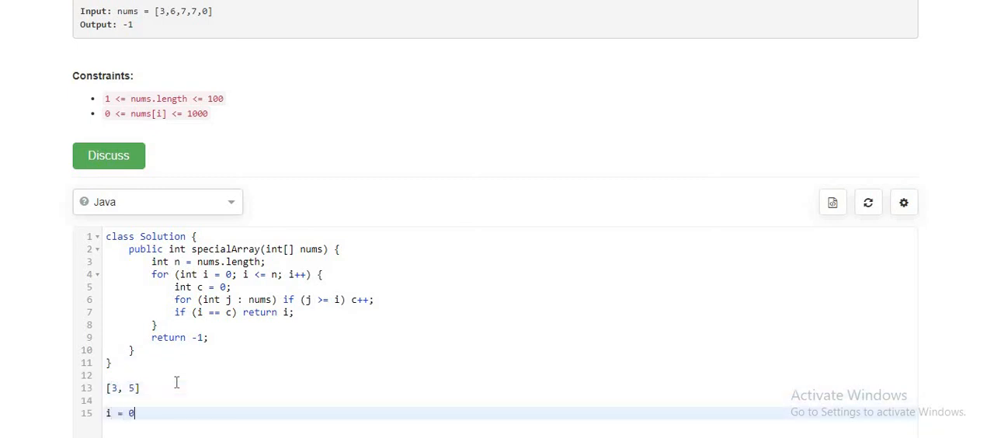
text(c =)
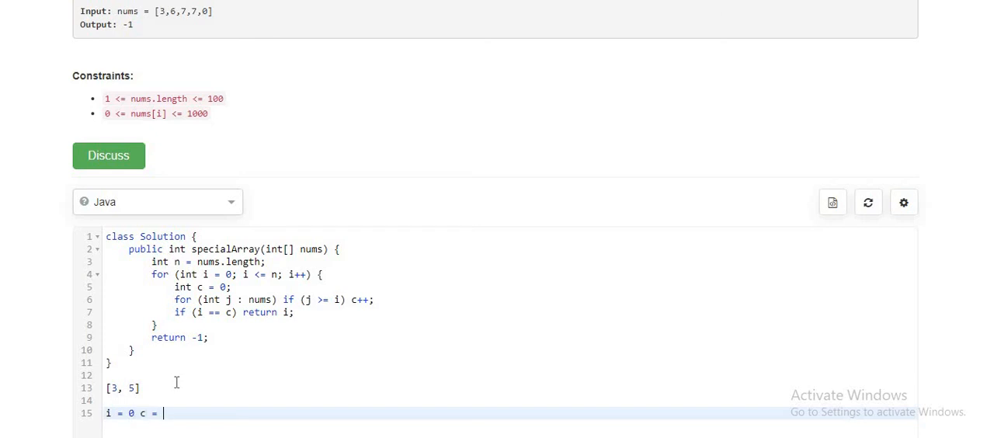
text(2)
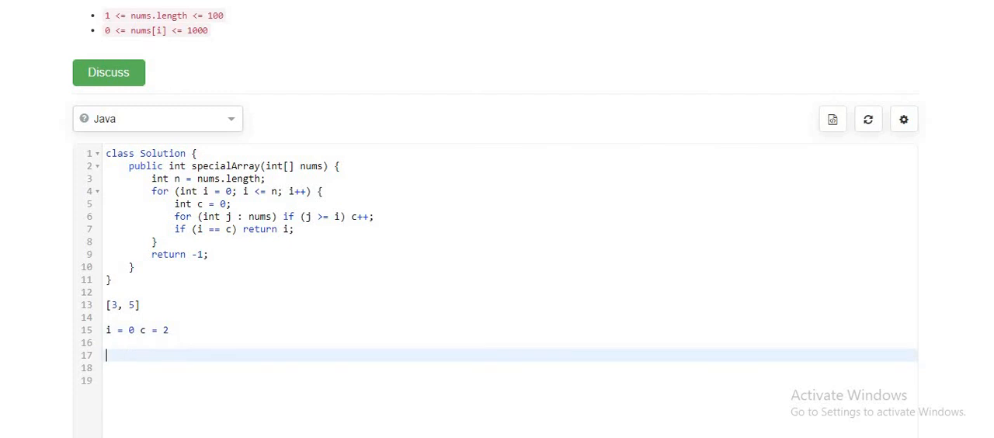
text(i = 0 c = 2)
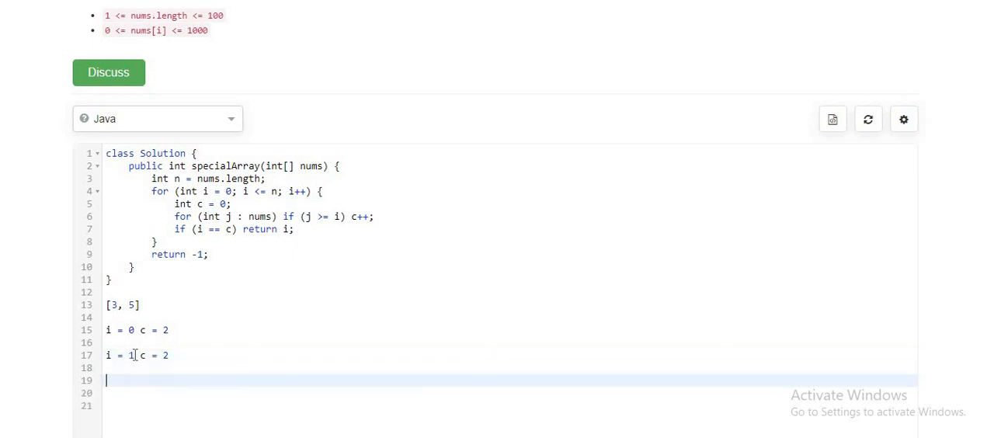
text(i = 0 c = 2)
click(509, 304)
text( n = 2)
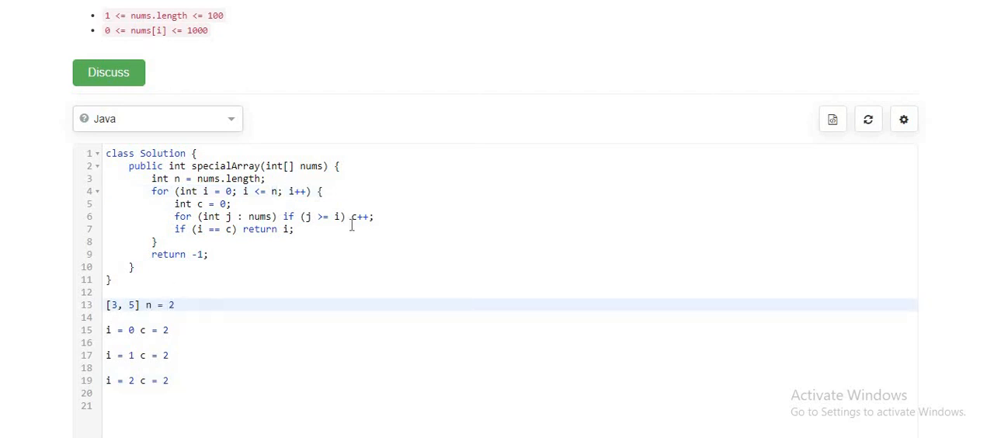
double_click(360, 216)
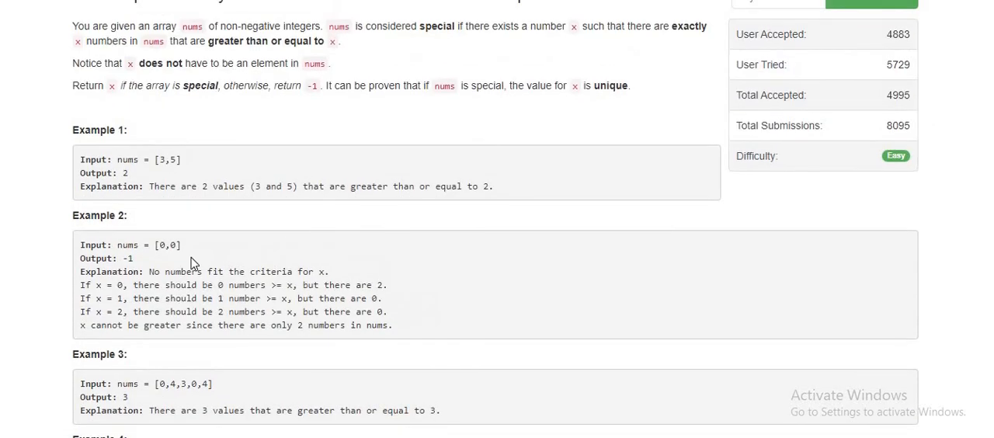
double_click(168, 244)
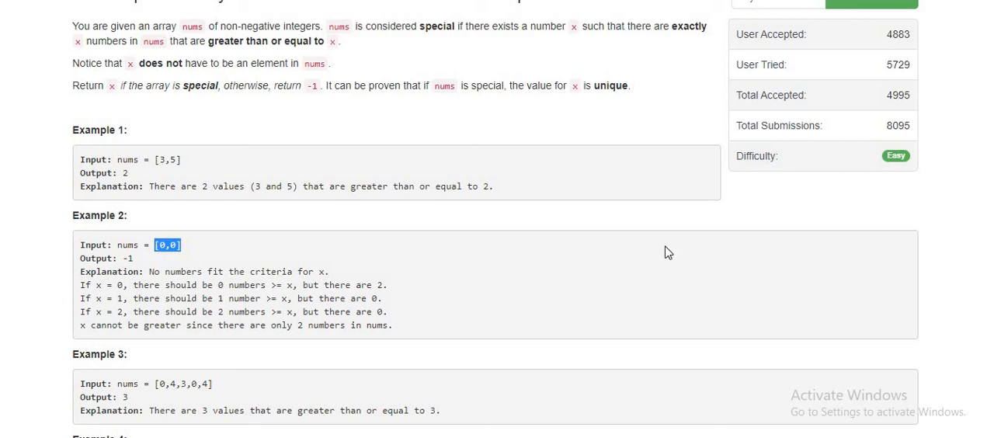
scroll(down, 3)
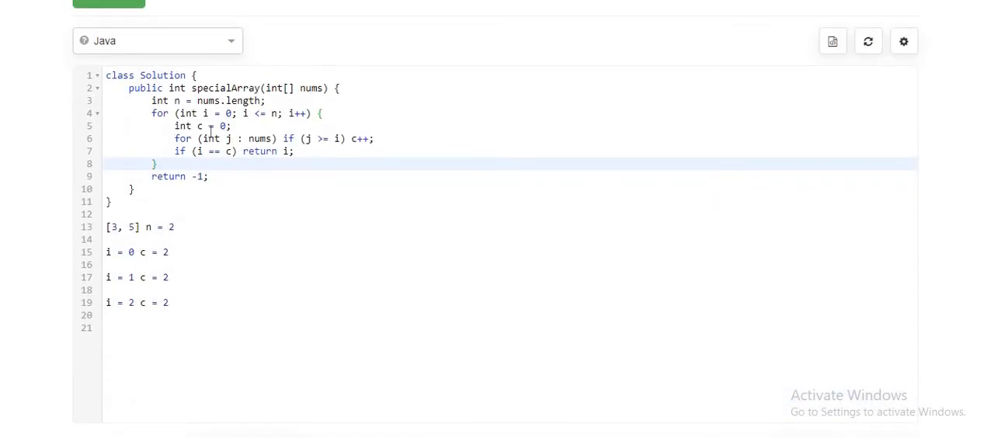
mouse_move(258, 138)
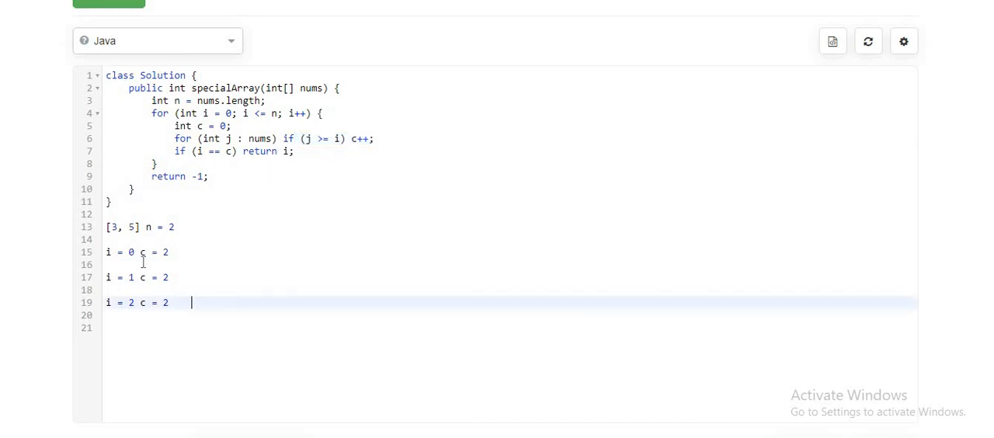
Step: Comment out the dry-run notes with Ctrl+/ and submit the specialArray solution for judging
key(Ctrl+/)
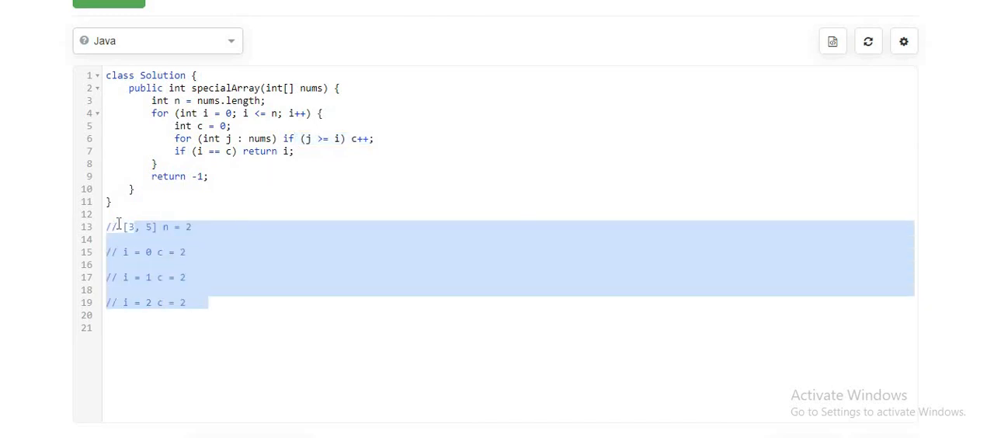
scroll(down, 3)
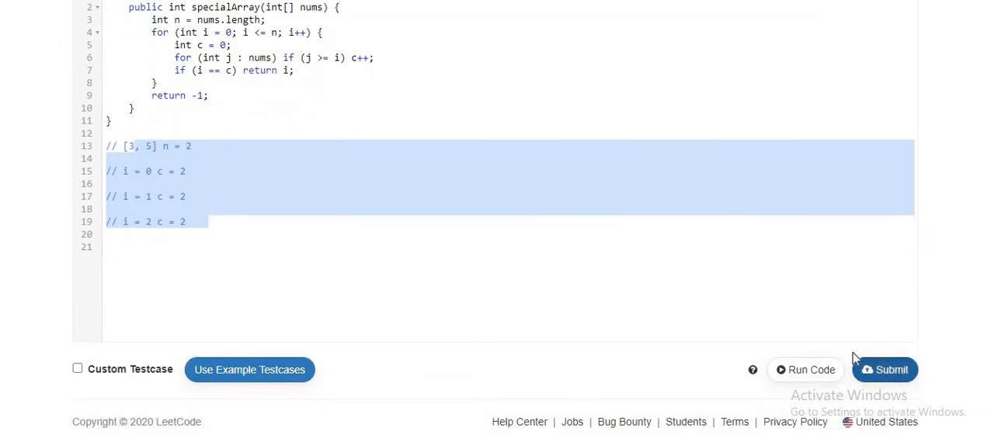
click(885, 370)
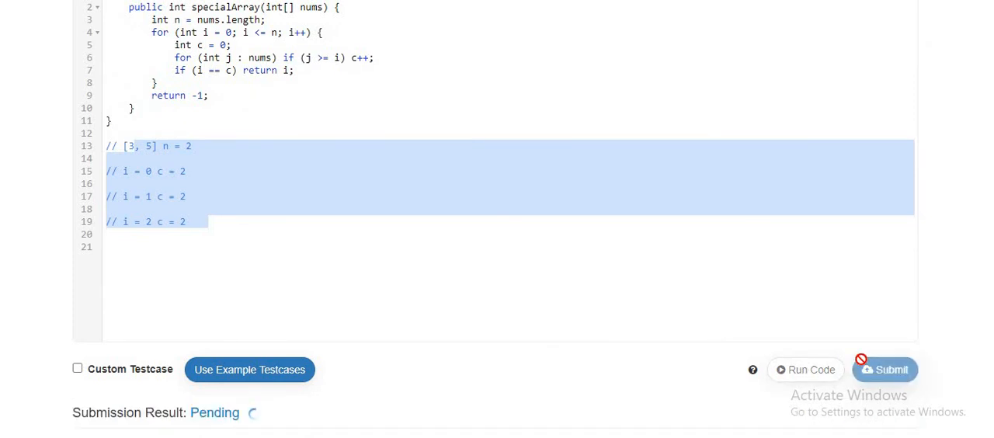
click(886, 370)
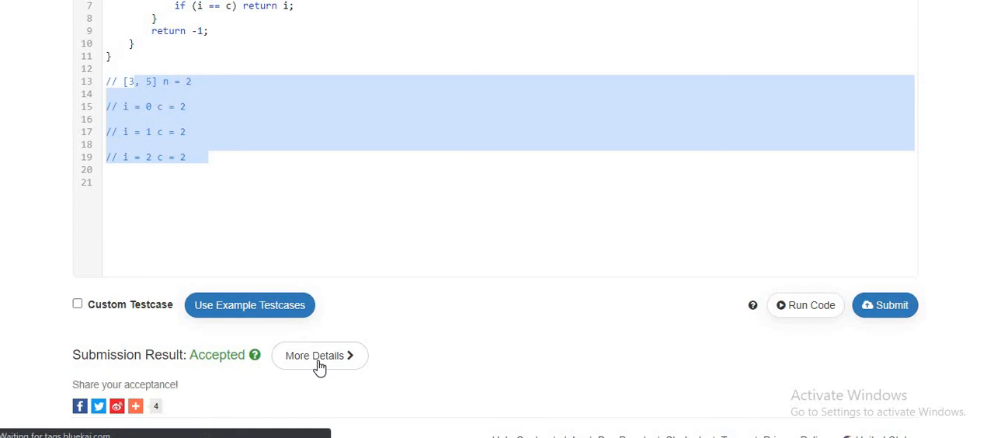
Step: View the submission details showing all test cases passed with Accepted status
click(320, 355)
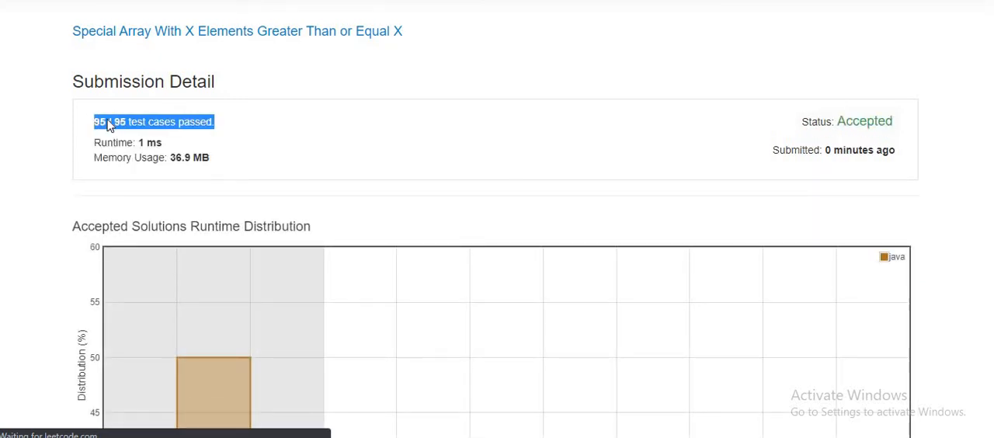
mouse_move(71, 59)
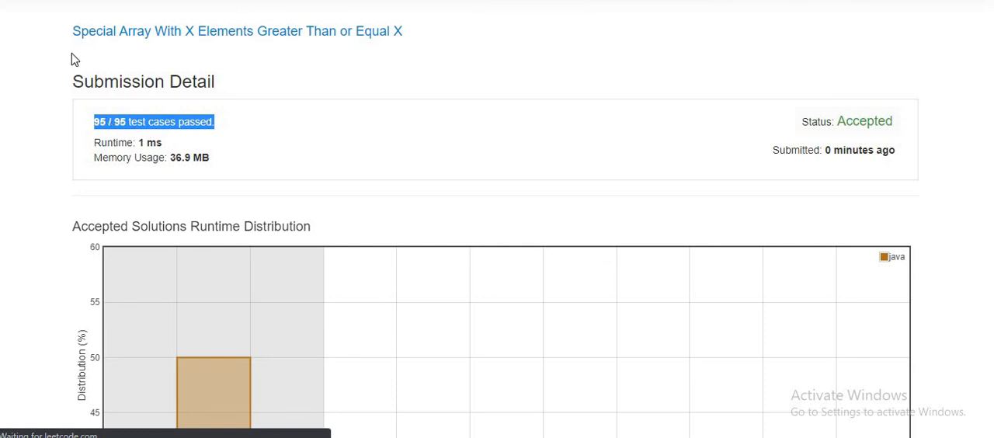